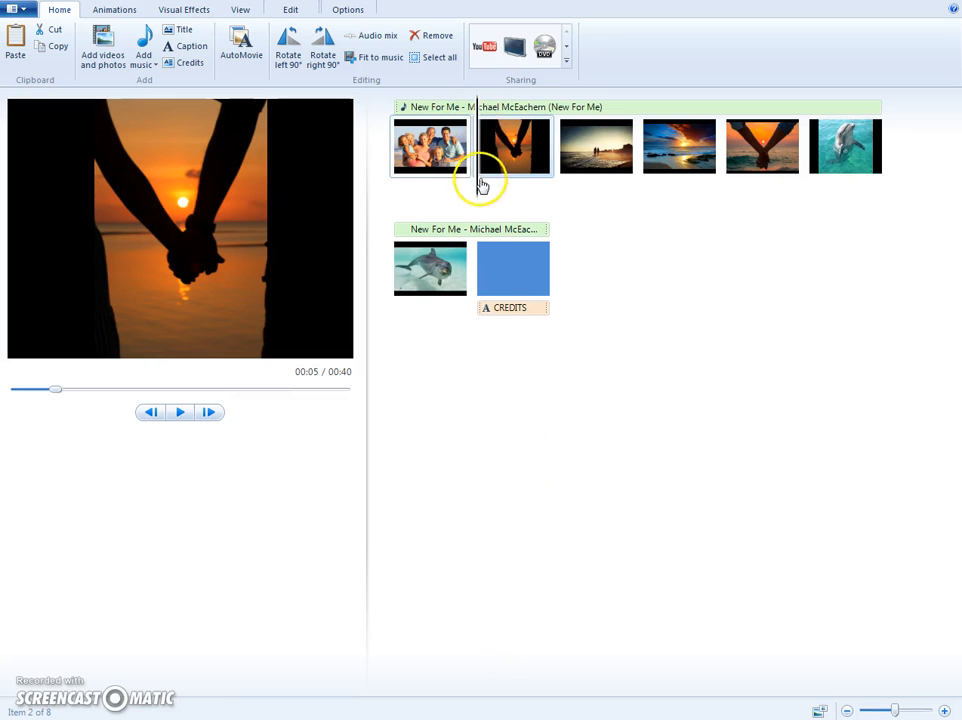
{"action": "mouse_move", "coordinate": [392, 180]}
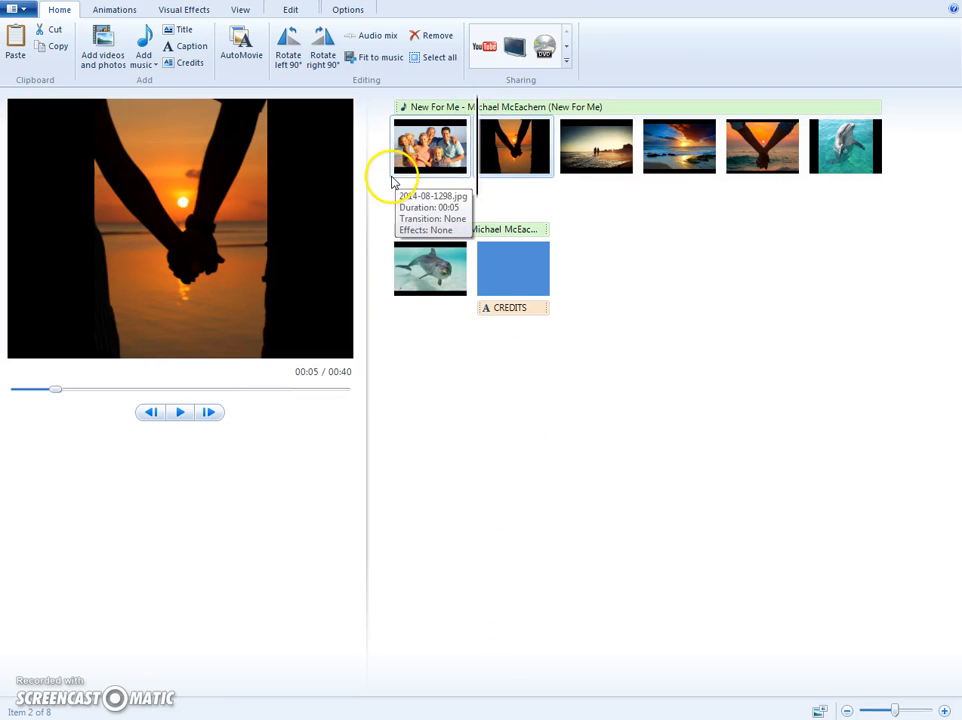
- Select the opening family-on-the-beach photo in the storyboard
{"action": "left_click", "coordinate": [430, 146]}
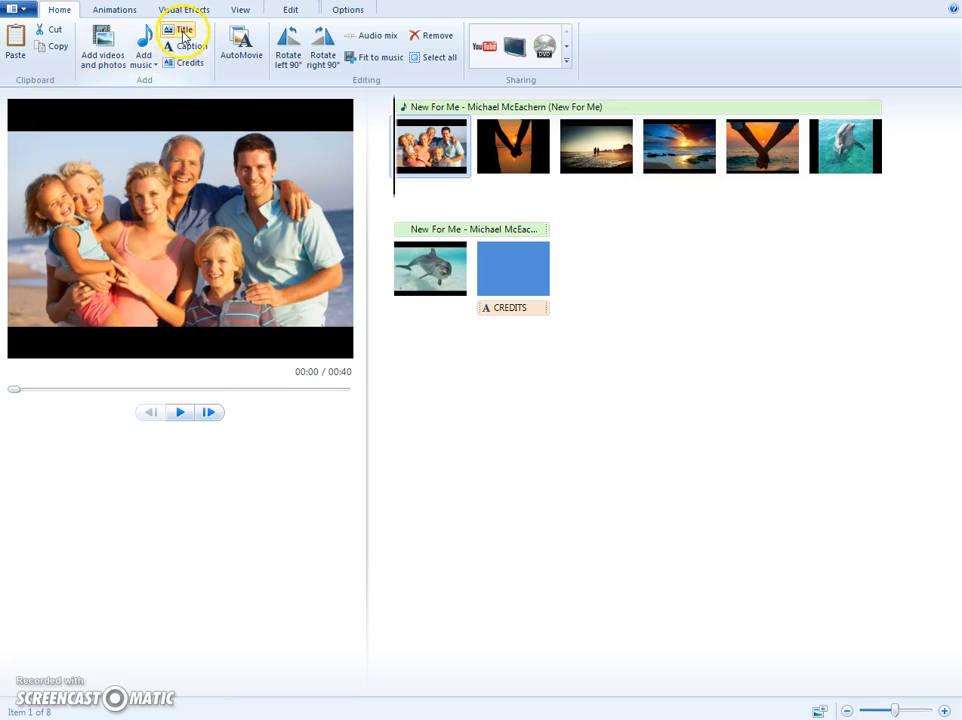
- Add a title slide before the first photo reading 'Vacation Time'
{"action": "left_click", "coordinate": [180, 30]}
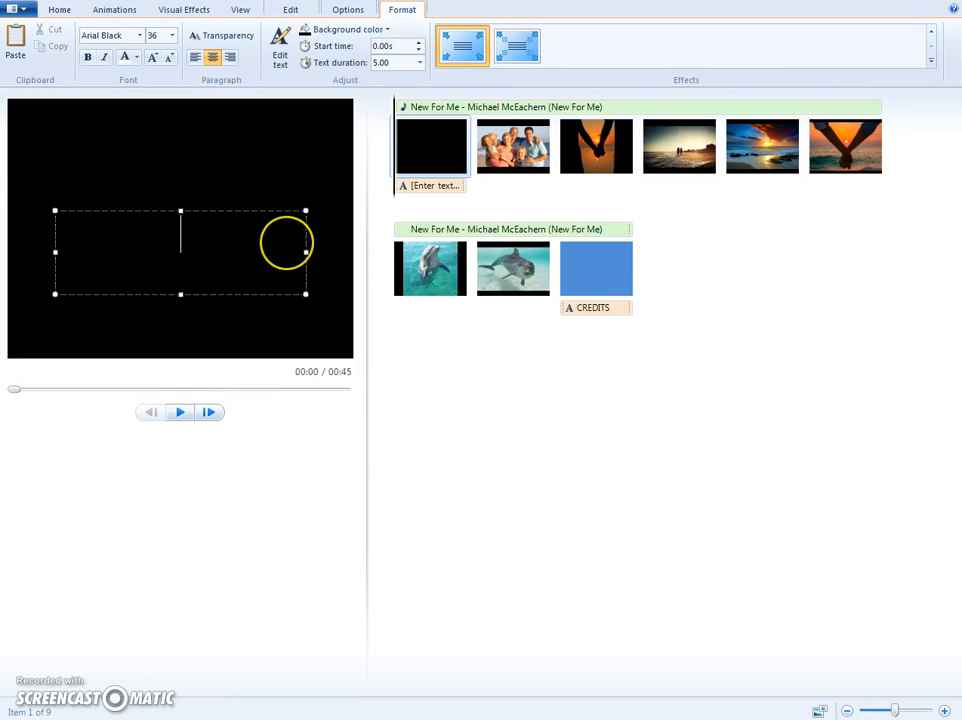
{"action": "type", "text": "V"}
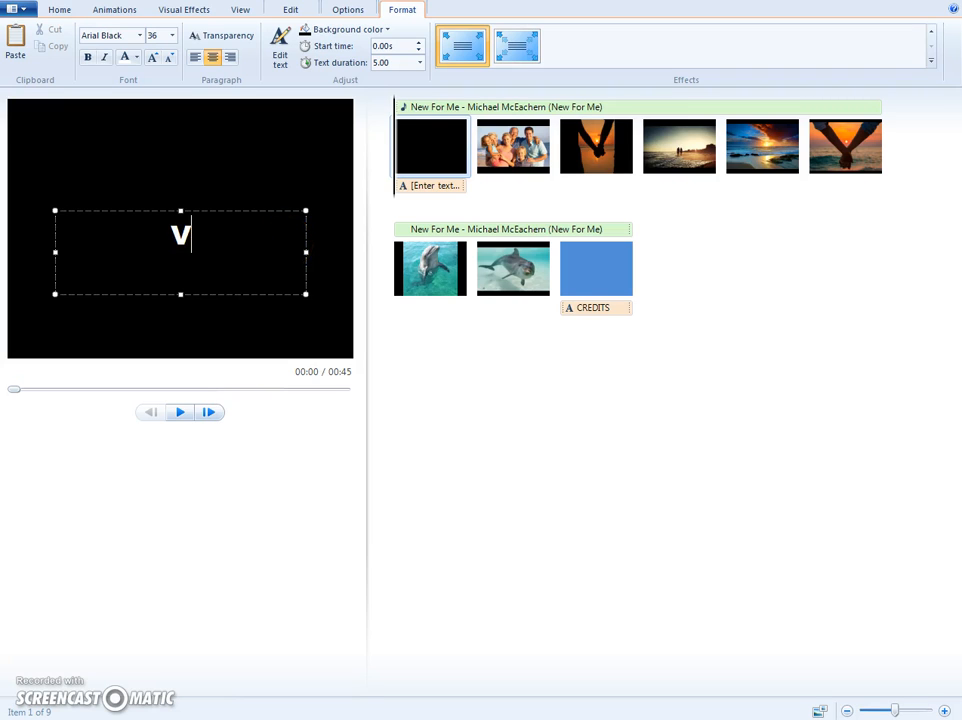
{"action": "type", "text": "acati"}
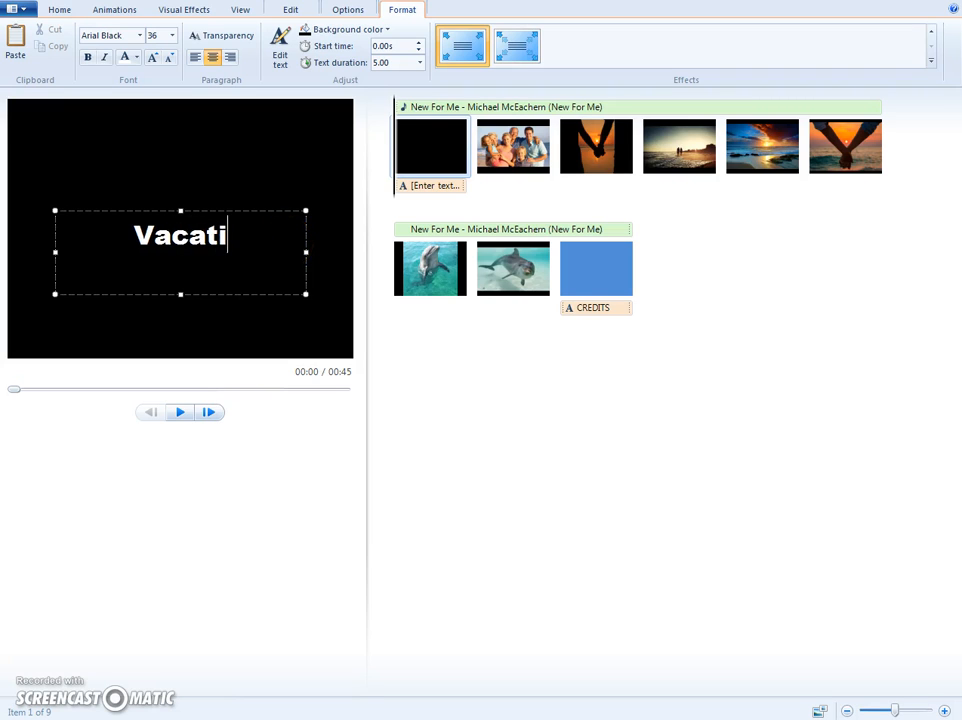
{"action": "type", "text": "on T"}
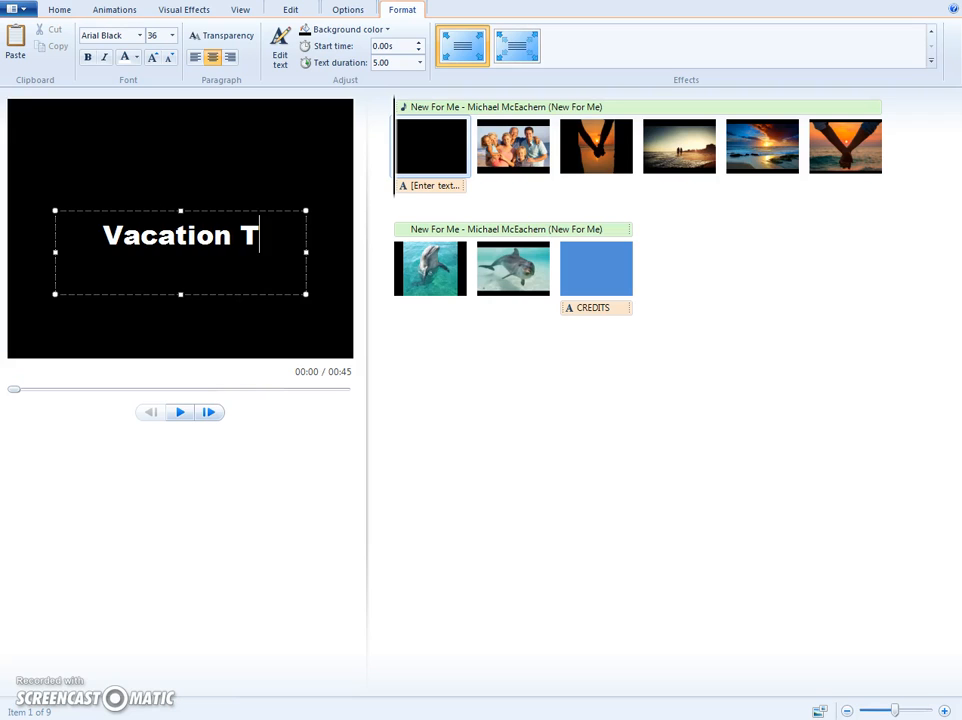
{"action": "type", "text": "ime"}
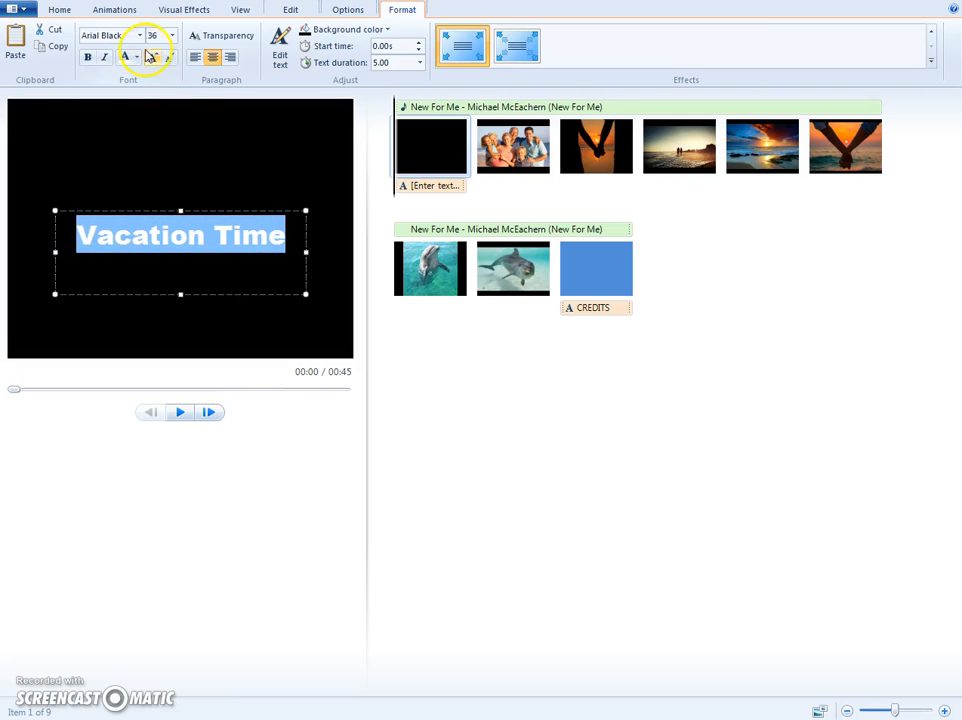
- Set the title text to size 48 in the Broadway font
{"action": "left_click", "coordinate": [172, 36]}
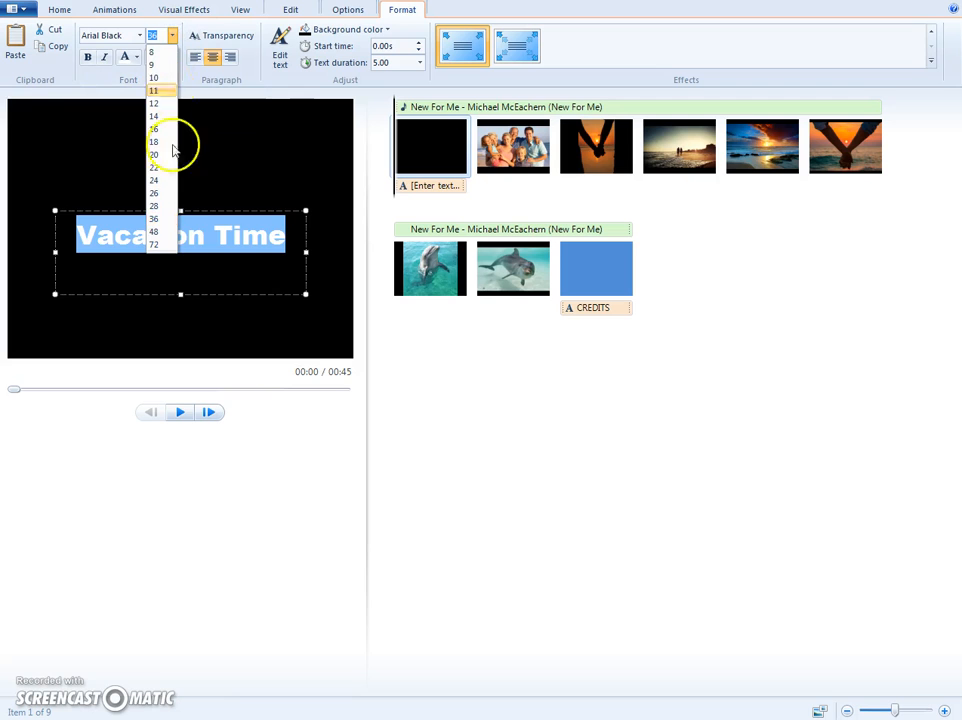
{"action": "left_click", "coordinate": [144, 36]}
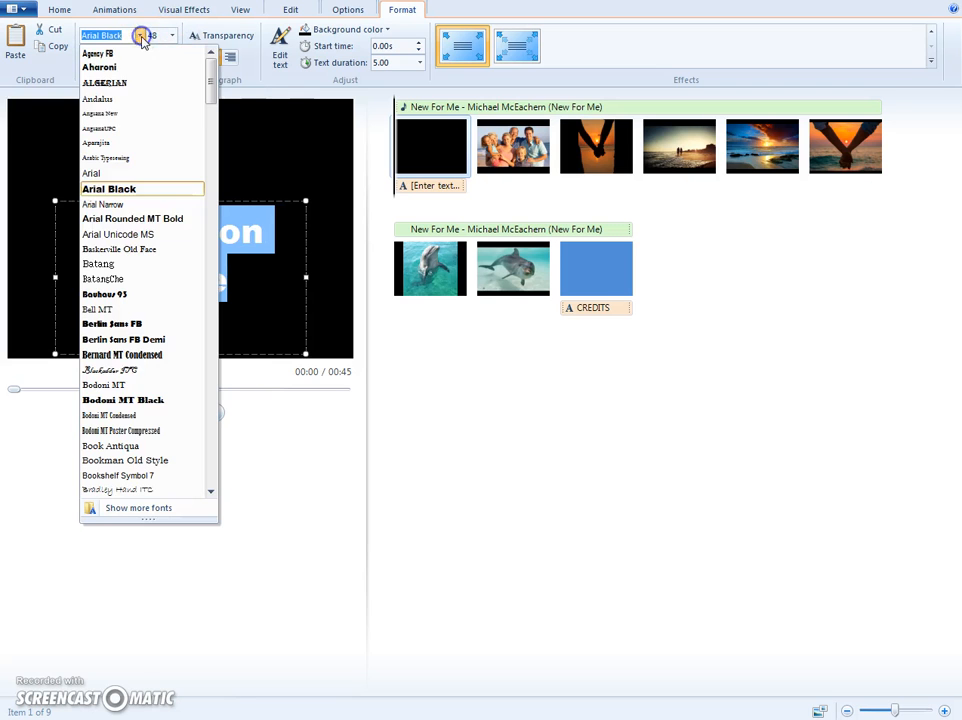
{"action": "scroll", "scroll_direction": "down", "scroll_amount": 3}
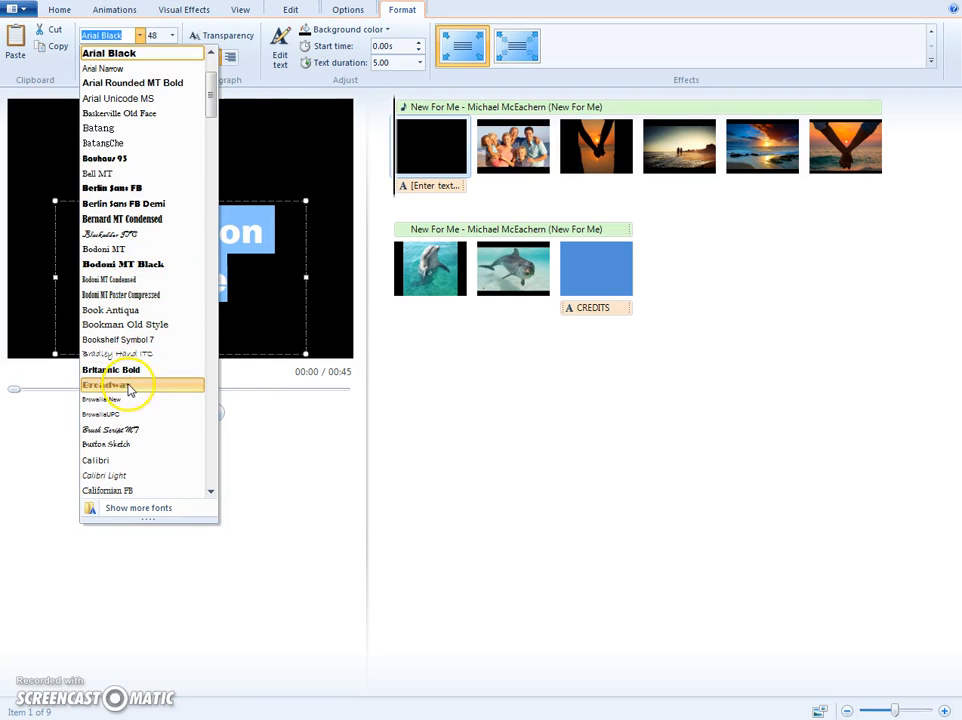
{"action": "left_click", "coordinate": [128, 388]}
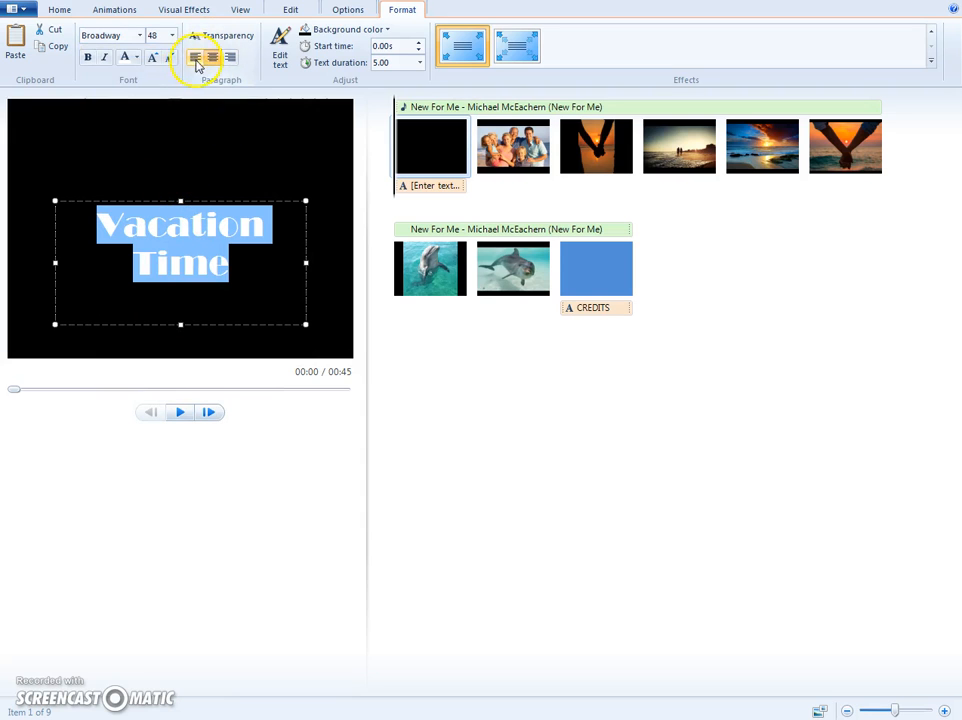
- Make the title text orange and bold
{"action": "left_click", "coordinate": [136, 56]}
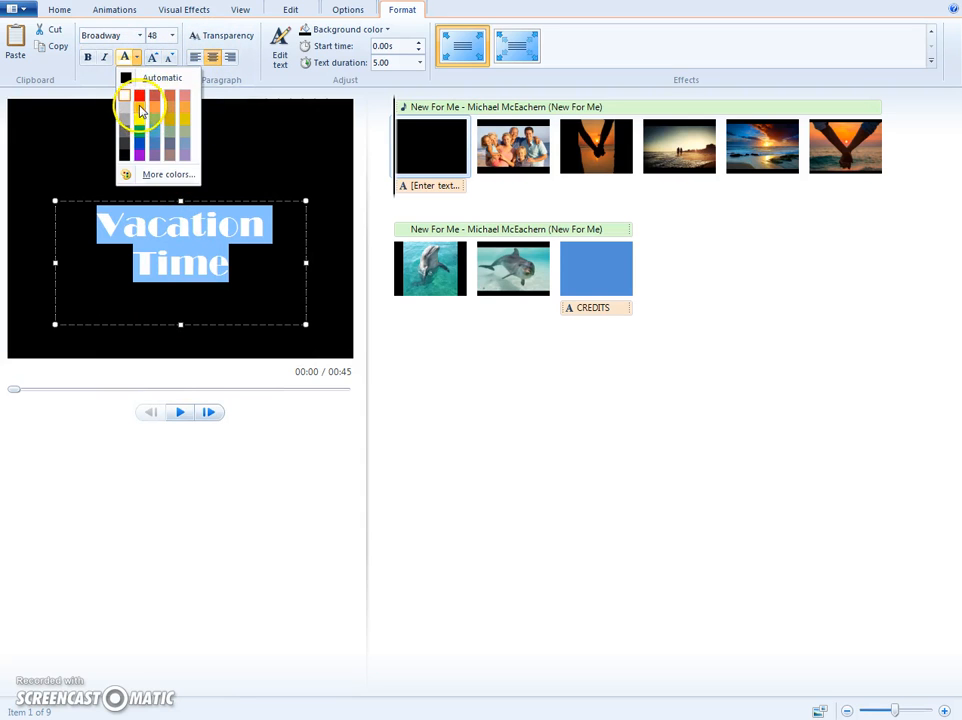
{"action": "left_click", "coordinate": [140, 104]}
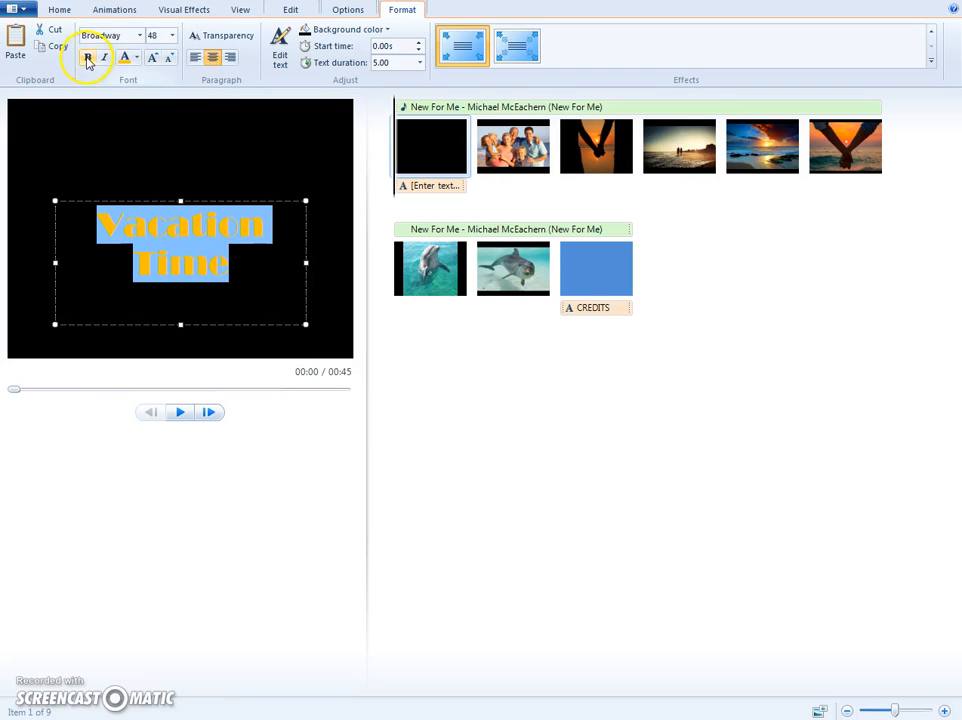
{"action": "left_click", "coordinate": [104, 56]}
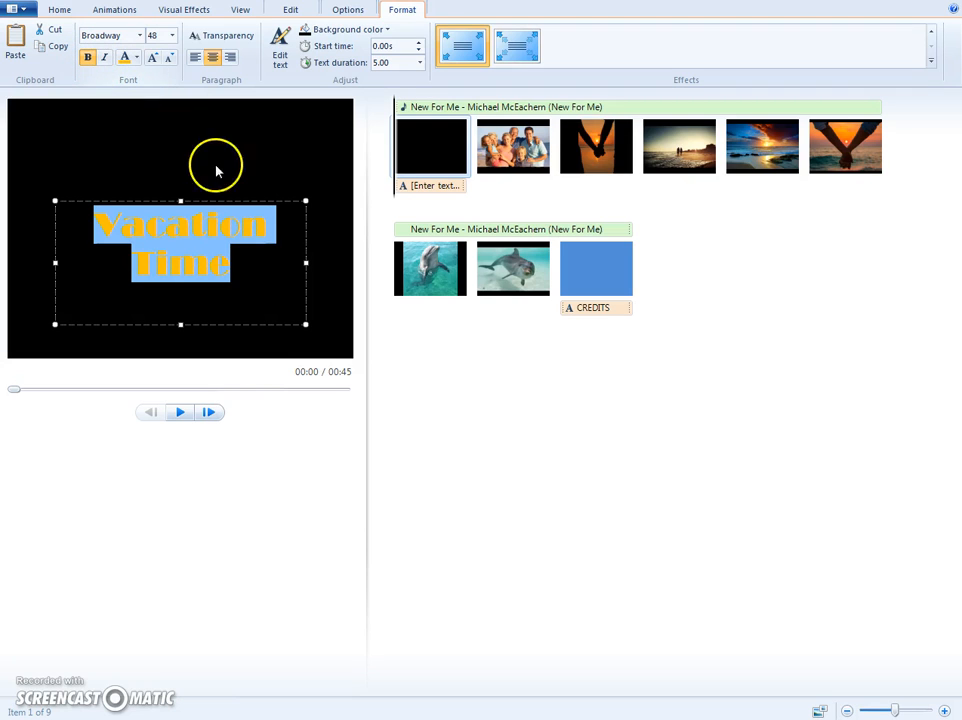
{"action": "left_click", "coordinate": [348, 28]}
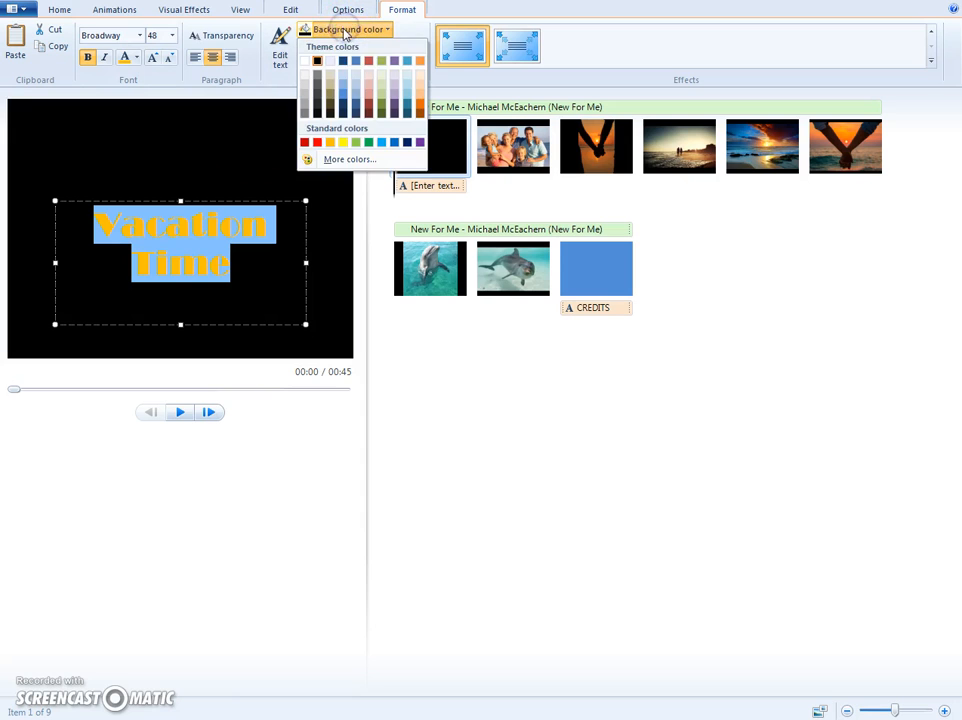